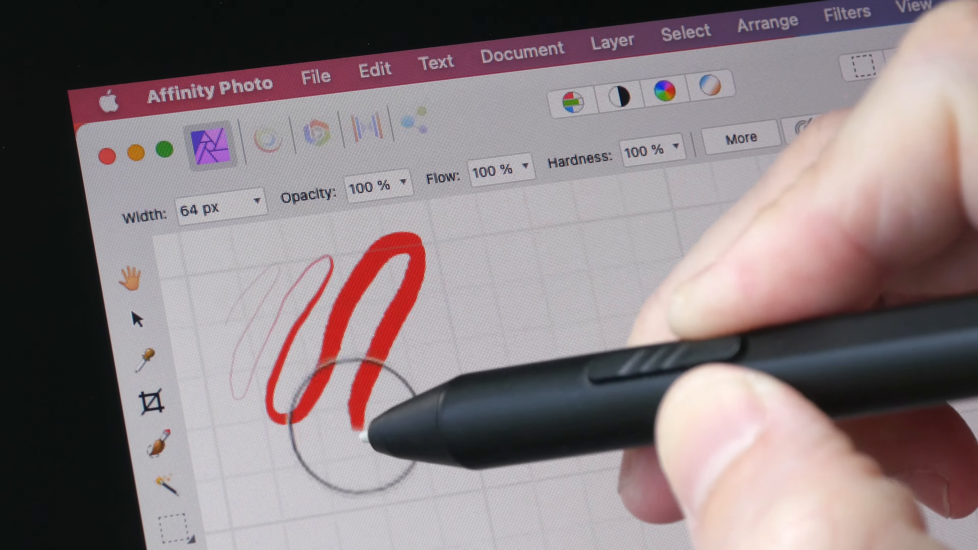
Step: Paint a red zigzag stroke that swells from thin to thick with pen pressure at 64 px width
left_click_drag(362, 387, 487, 268)
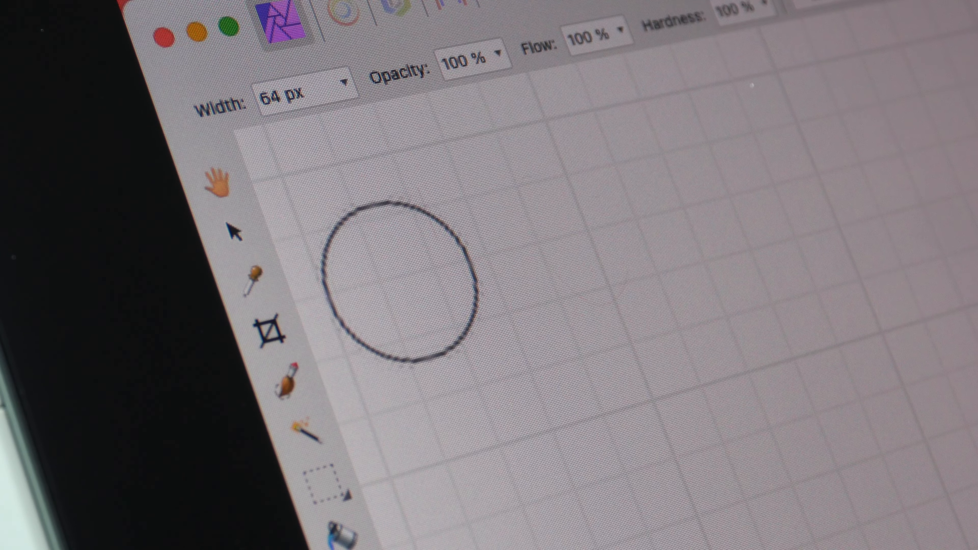
Step: Leave a small, light red dab near the upper left of the blank grid
left_click(365, 215)
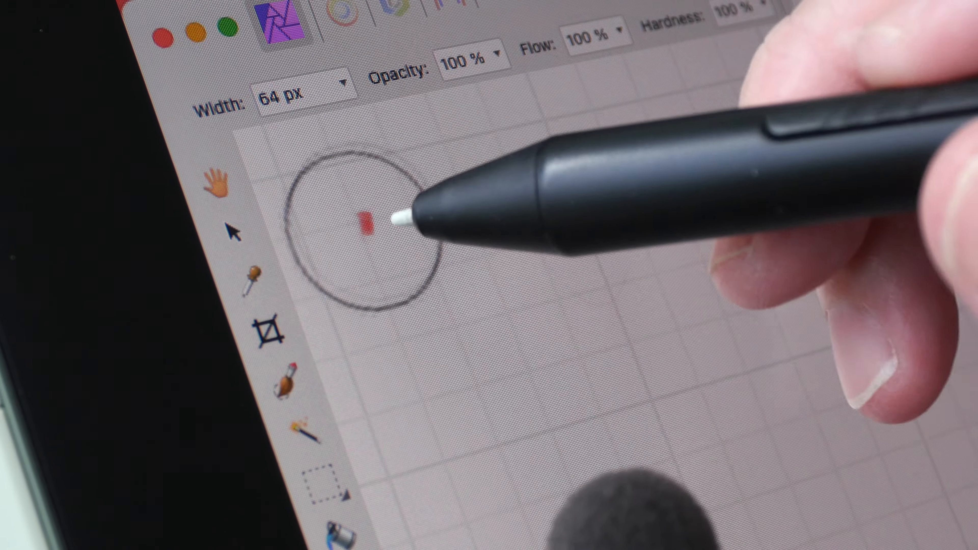